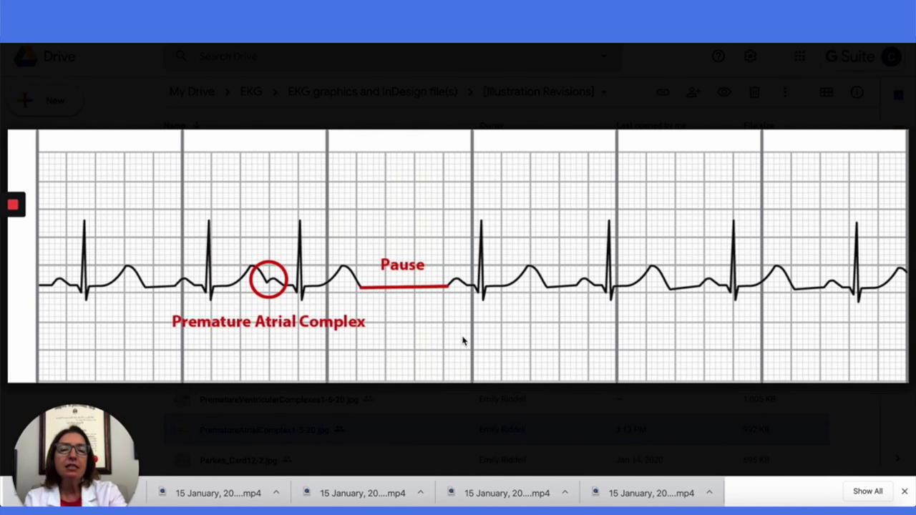
mouse_move(665, 174)
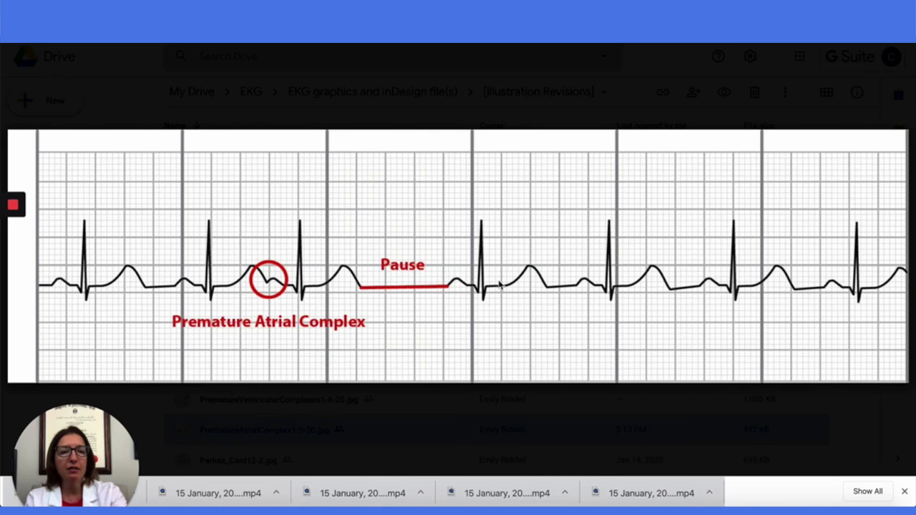
mouse_move(880, 282)
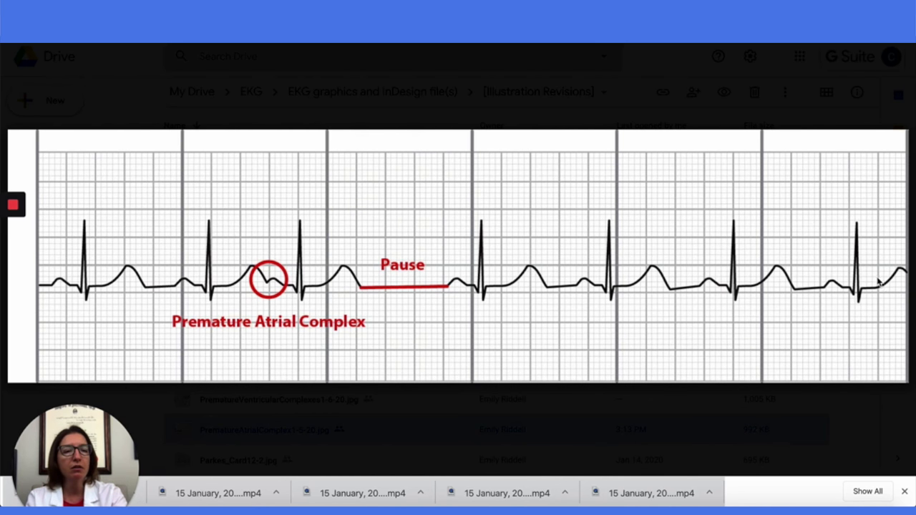
mouse_move(501, 295)
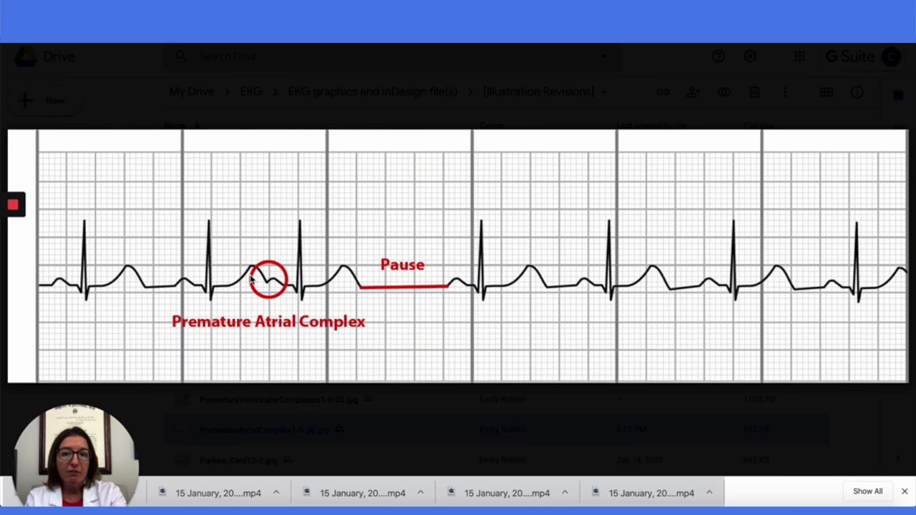
mouse_move(275, 285)
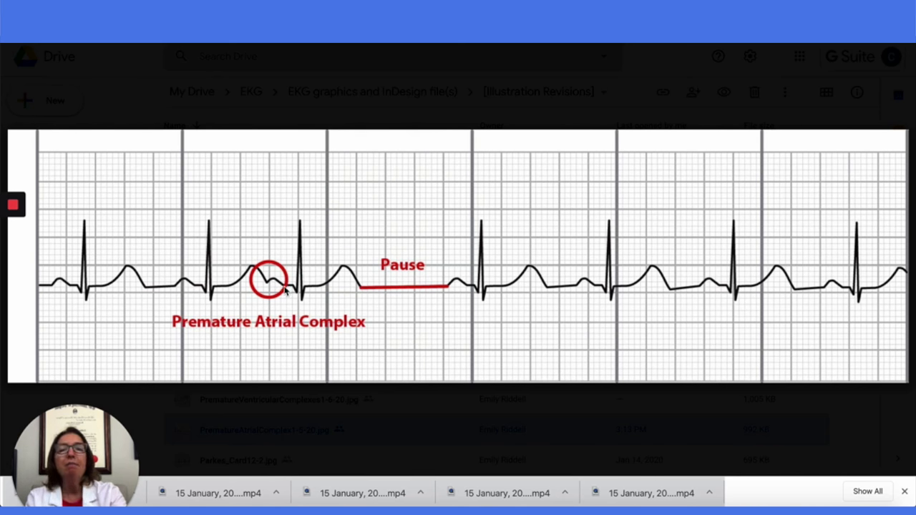
mouse_move(279, 313)
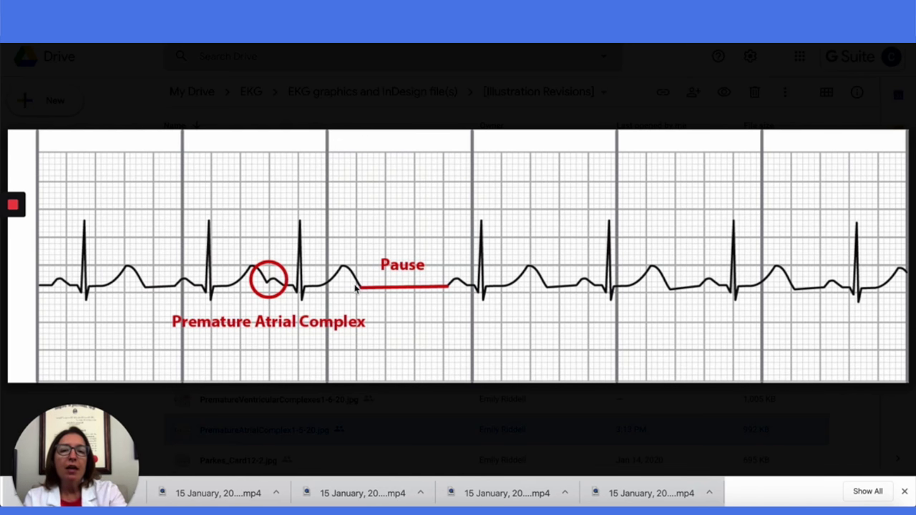
mouse_move(439, 292)
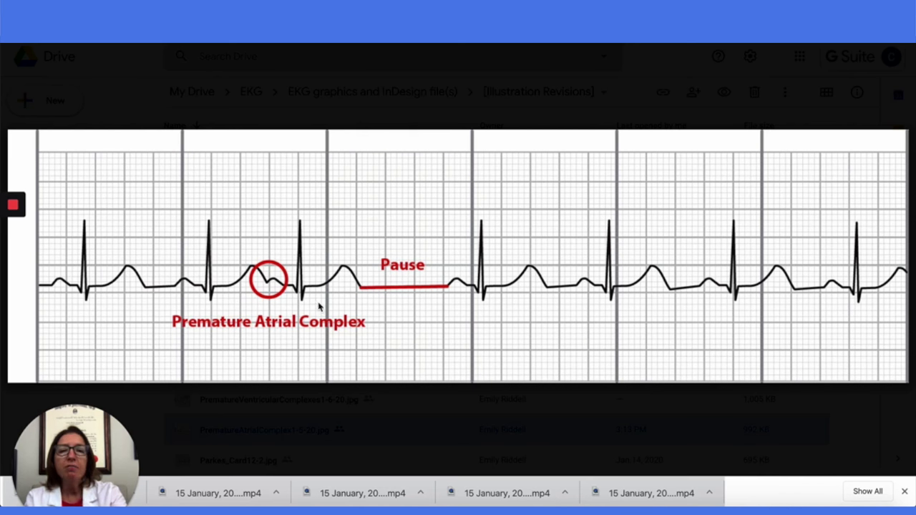
mouse_move(268, 289)
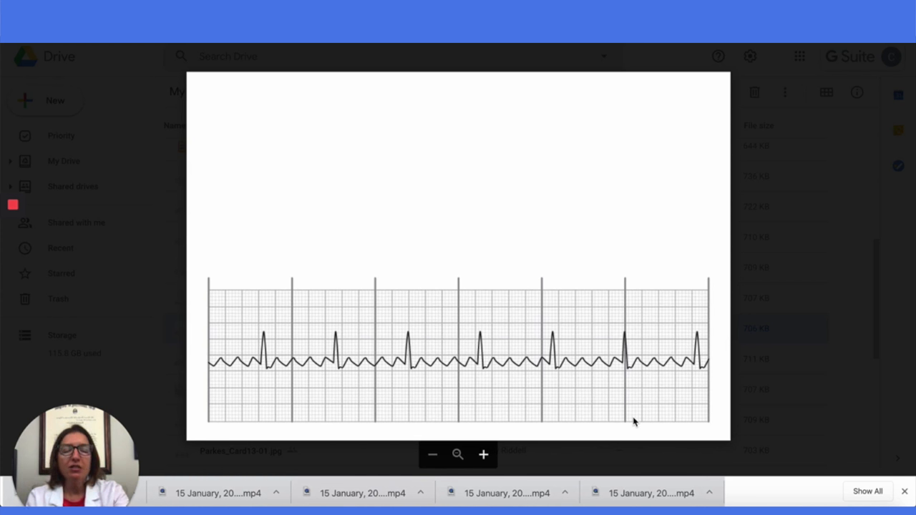
mouse_move(419, 372)
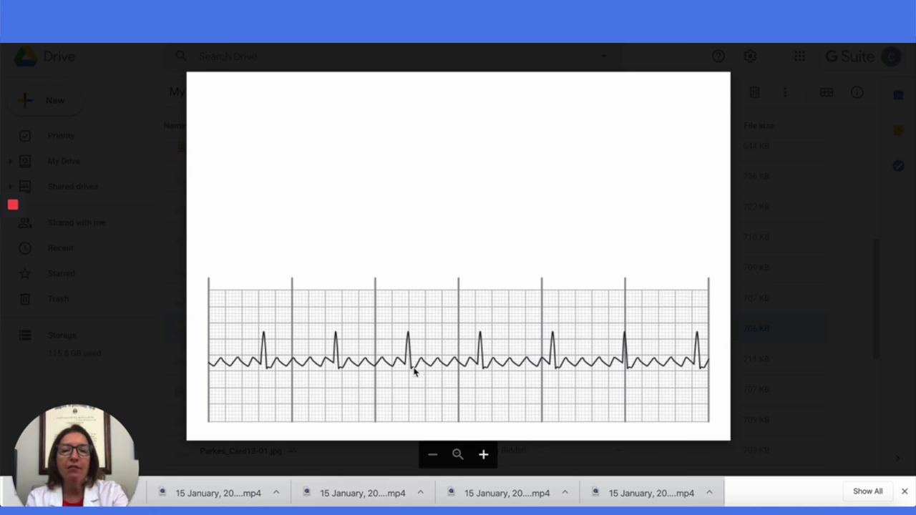
mouse_move(450, 367)
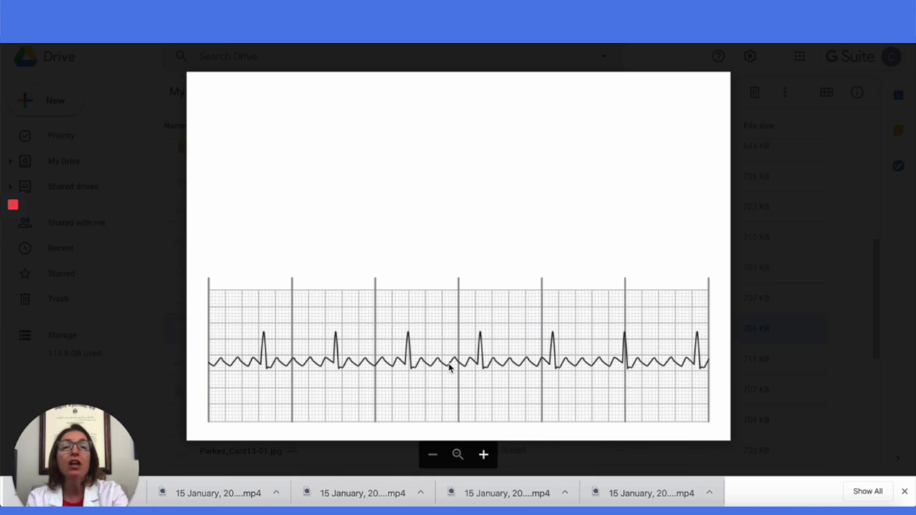
mouse_move(480, 369)
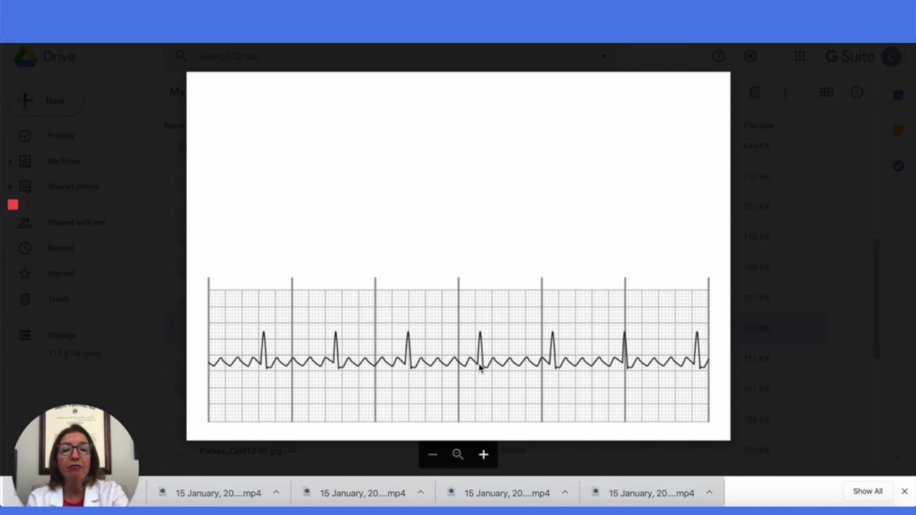
mouse_move(263, 358)
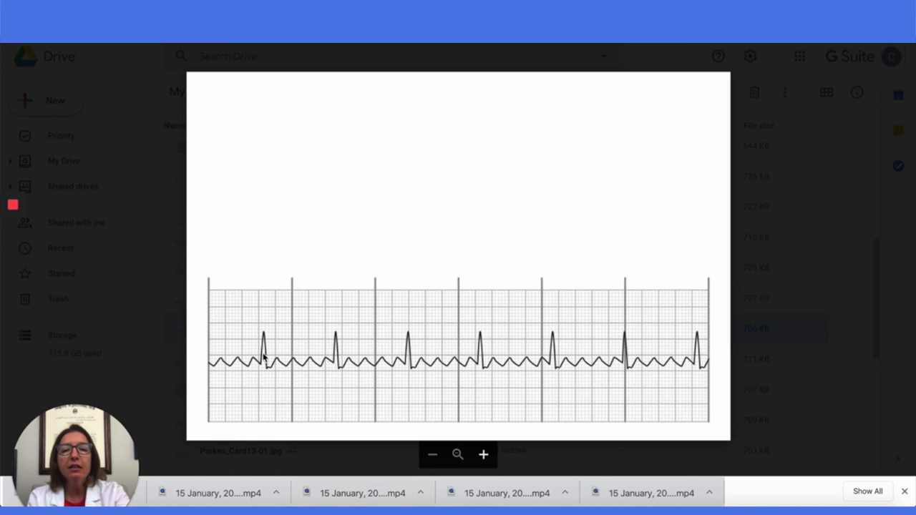
mouse_move(501, 342)
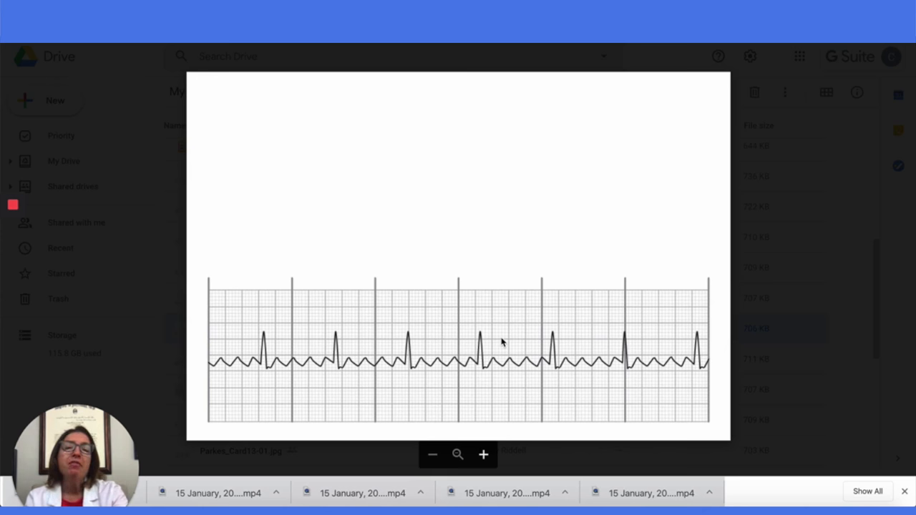
mouse_move(506, 360)
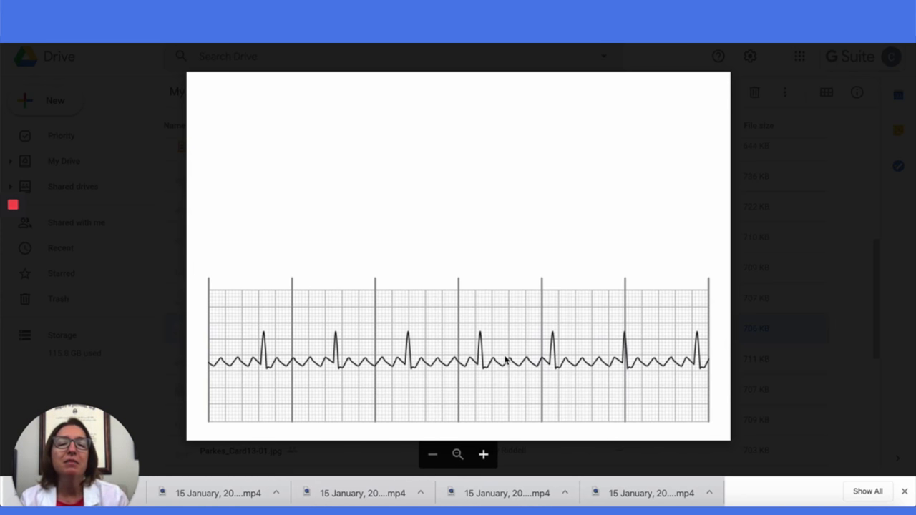
mouse_move(506, 338)
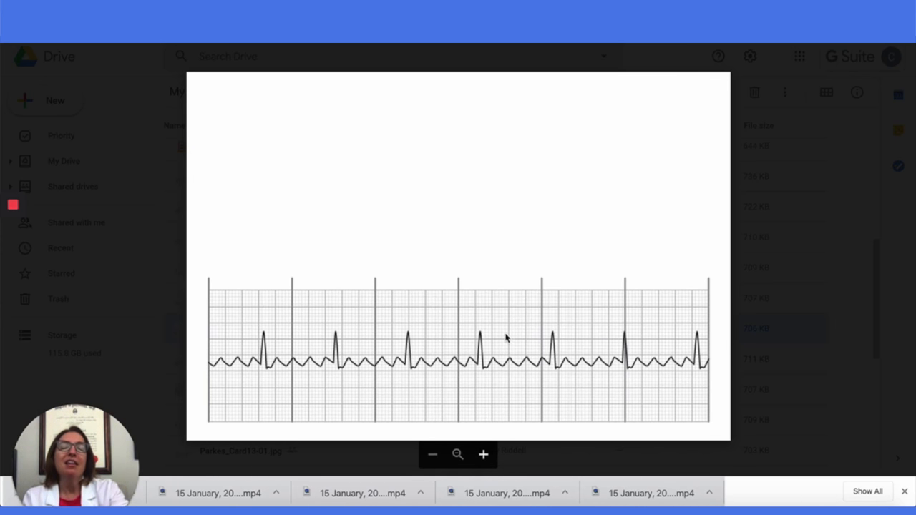
mouse_move(532, 390)
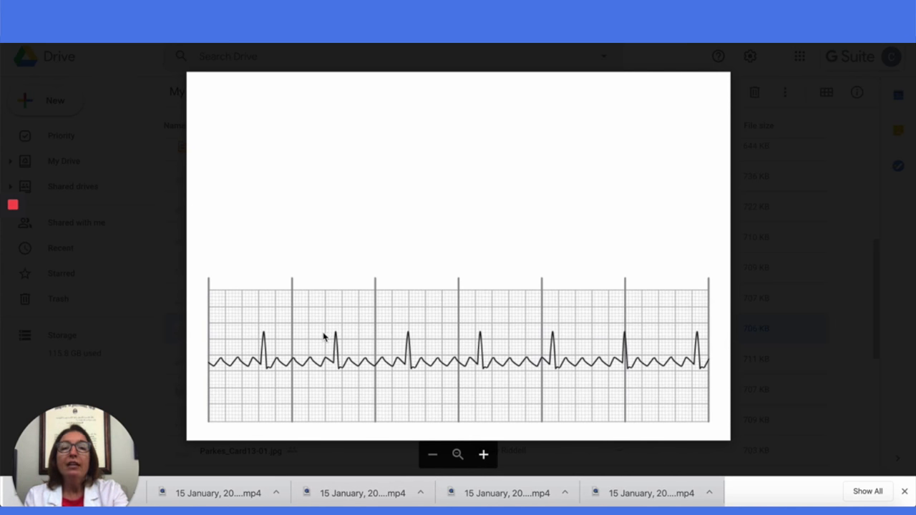
mouse_move(265, 332)
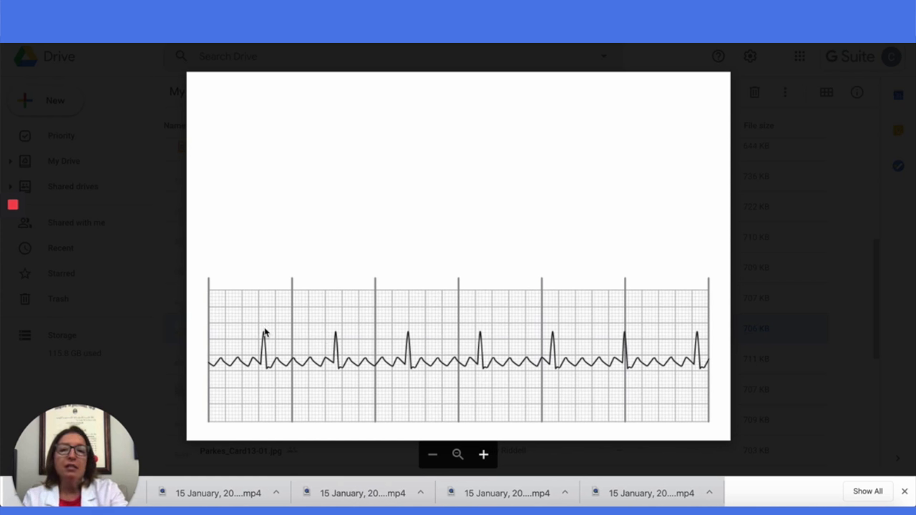
mouse_move(340, 337)
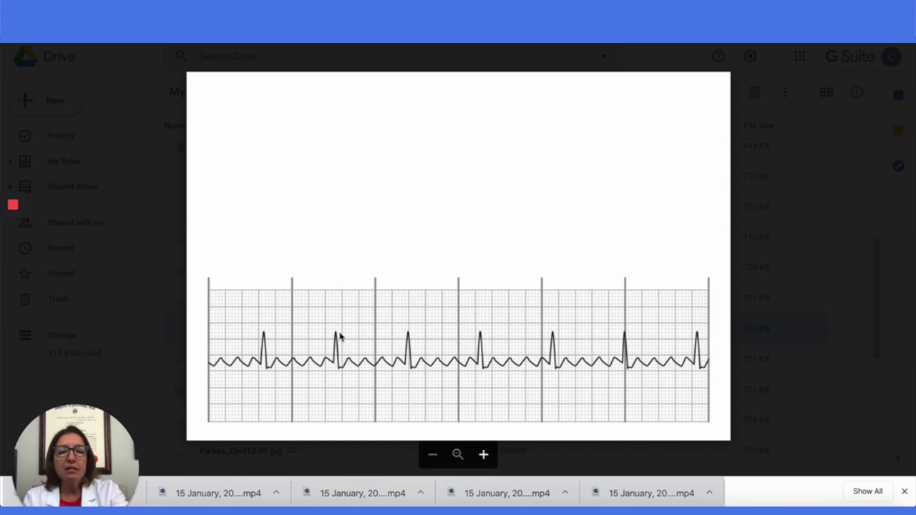
mouse_move(481, 342)
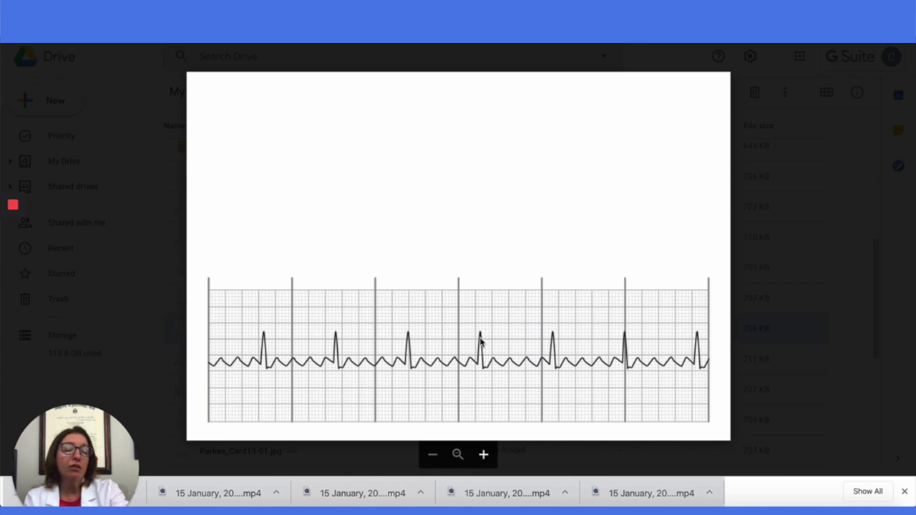
mouse_move(421, 371)
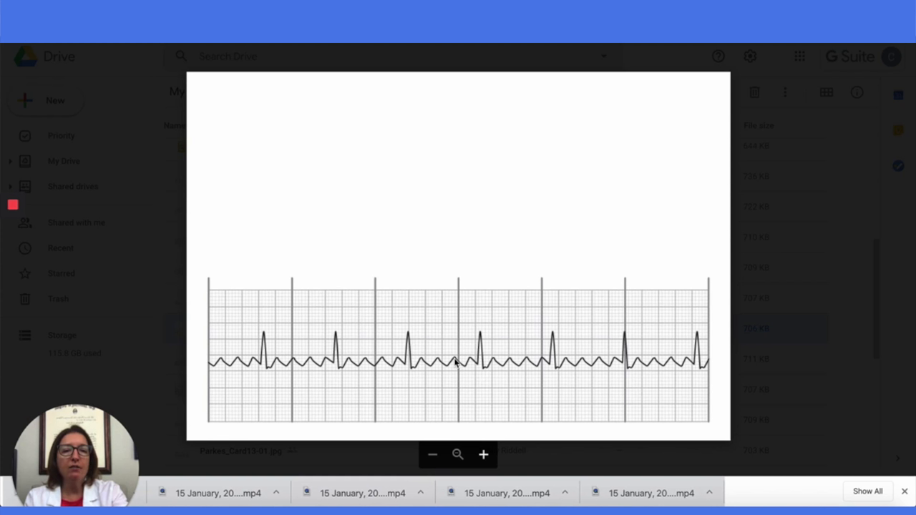
mouse_move(433, 365)
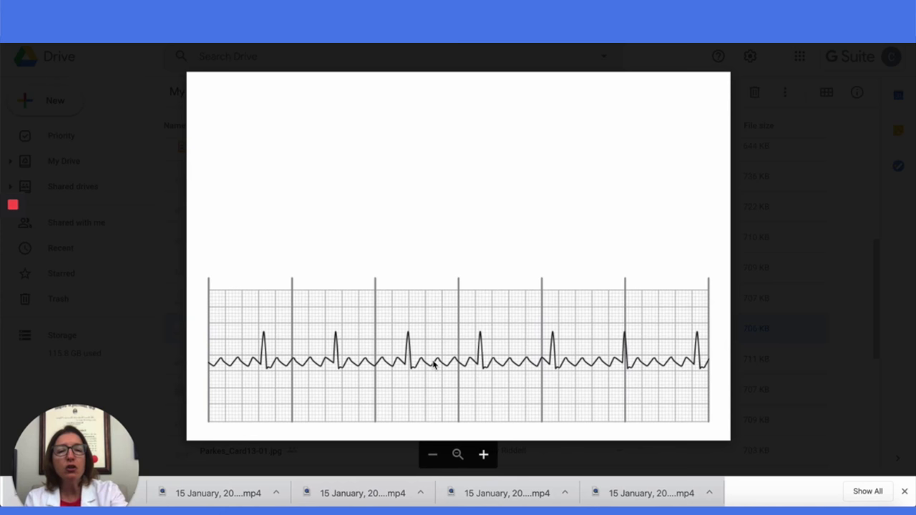
mouse_move(400, 336)
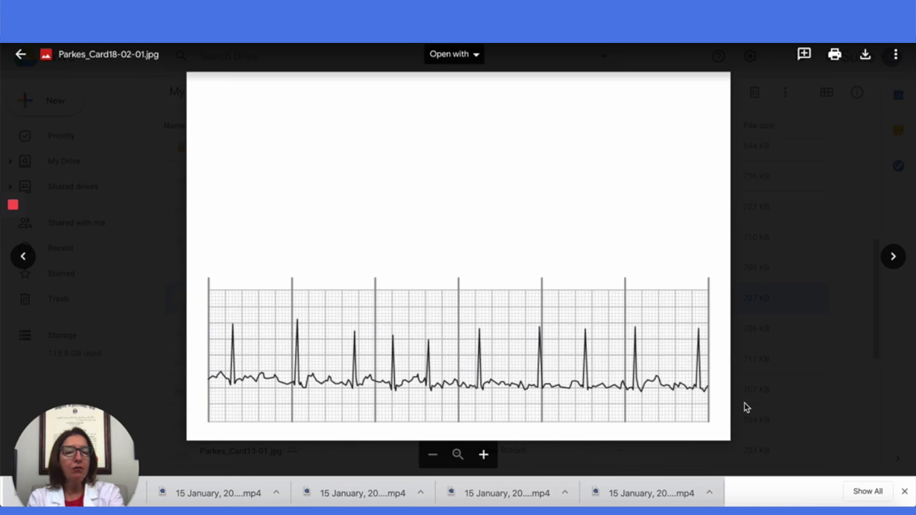
mouse_move(562, 386)
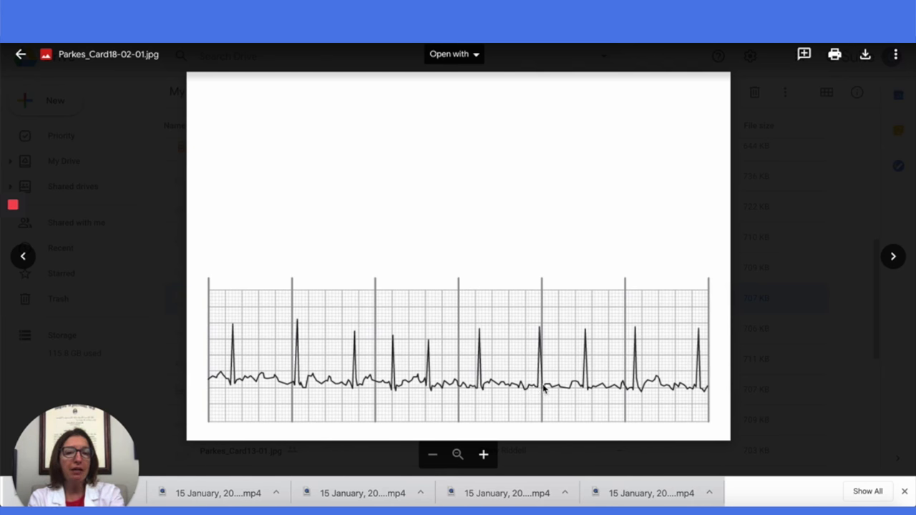
mouse_move(512, 383)
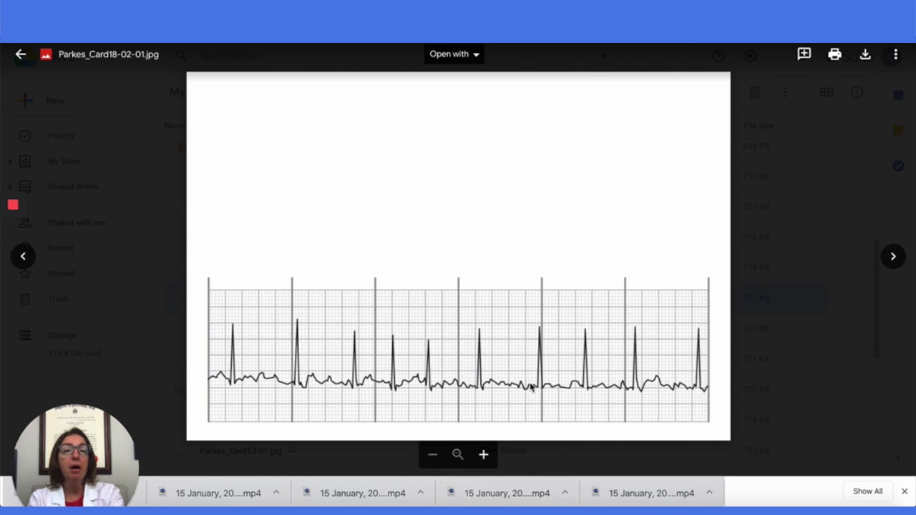
mouse_move(533, 391)
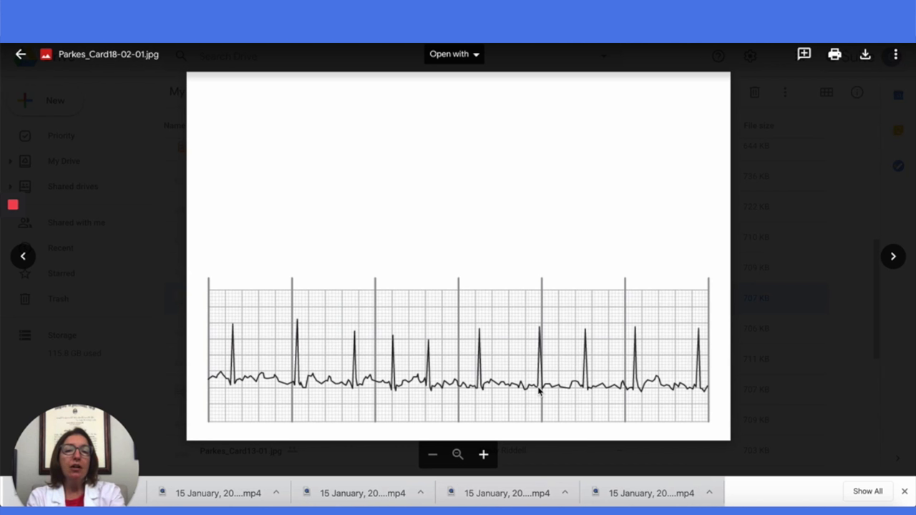
mouse_move(485, 405)
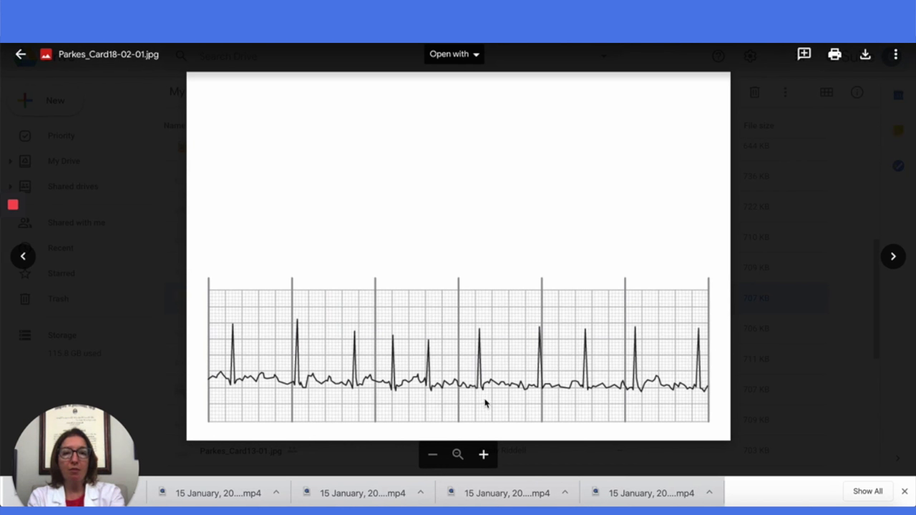
mouse_move(240, 329)
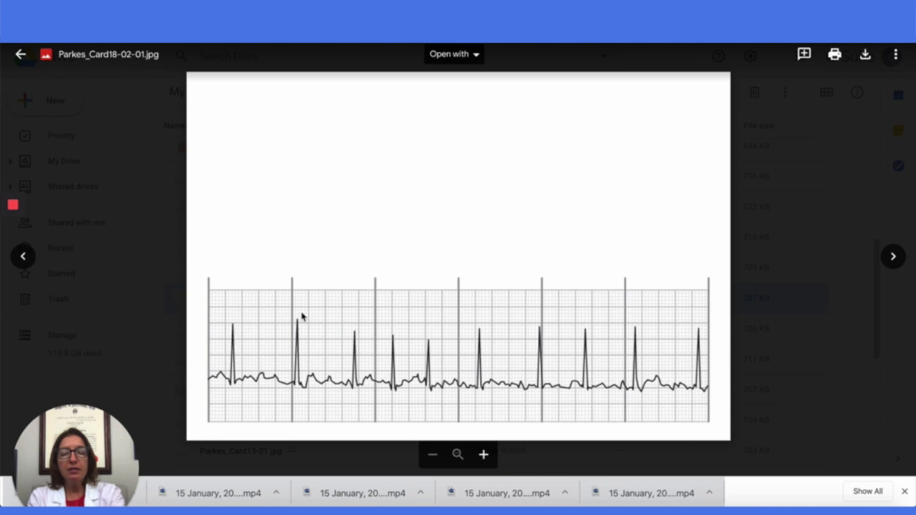
mouse_move(392, 343)
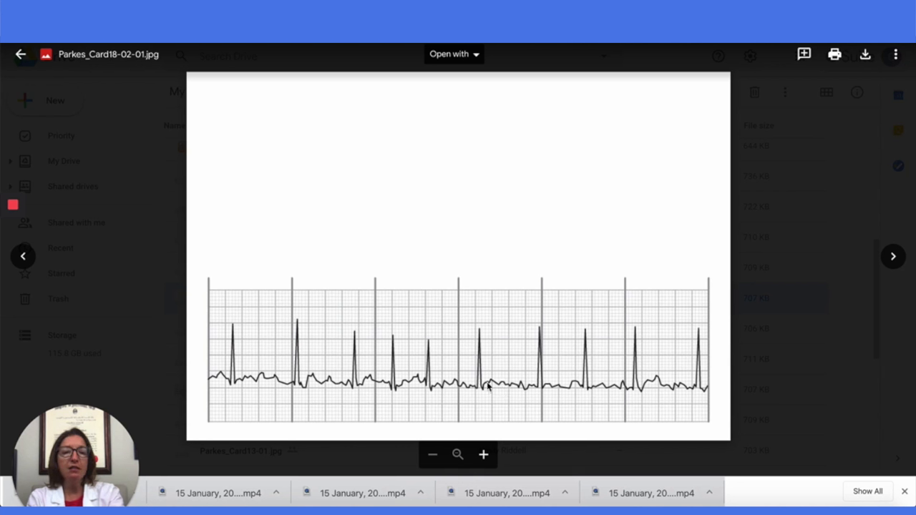
mouse_move(526, 388)
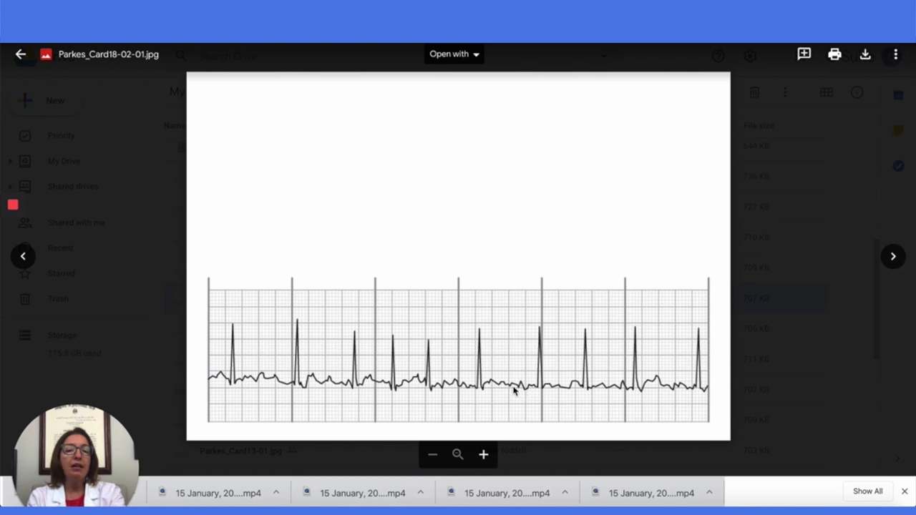
mouse_move(538, 394)
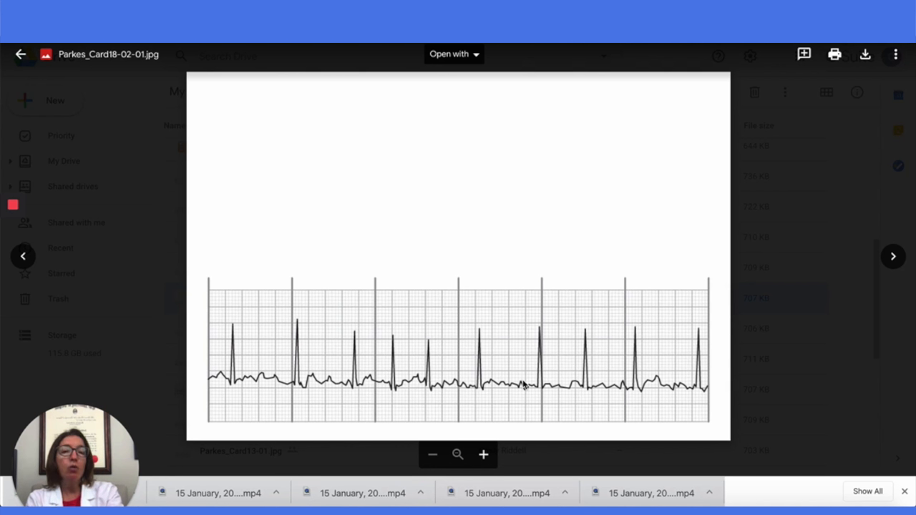
mouse_move(534, 342)
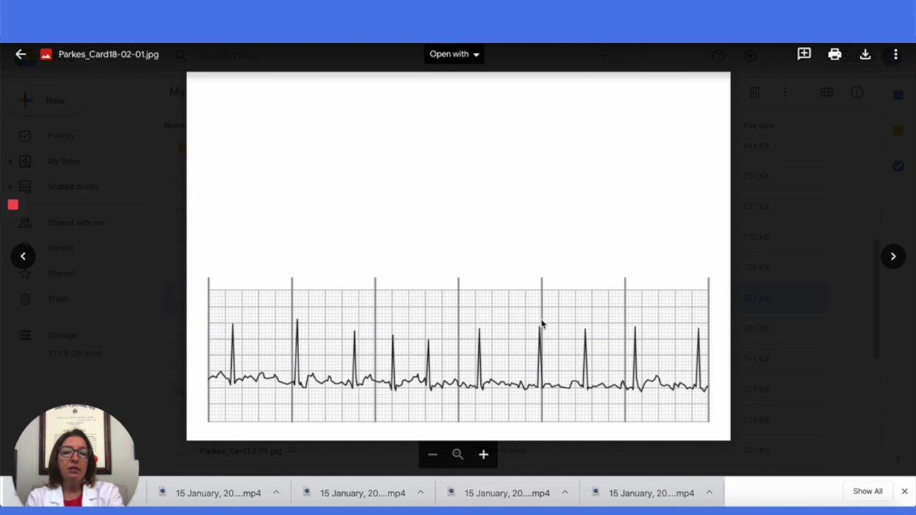
mouse_move(544, 398)
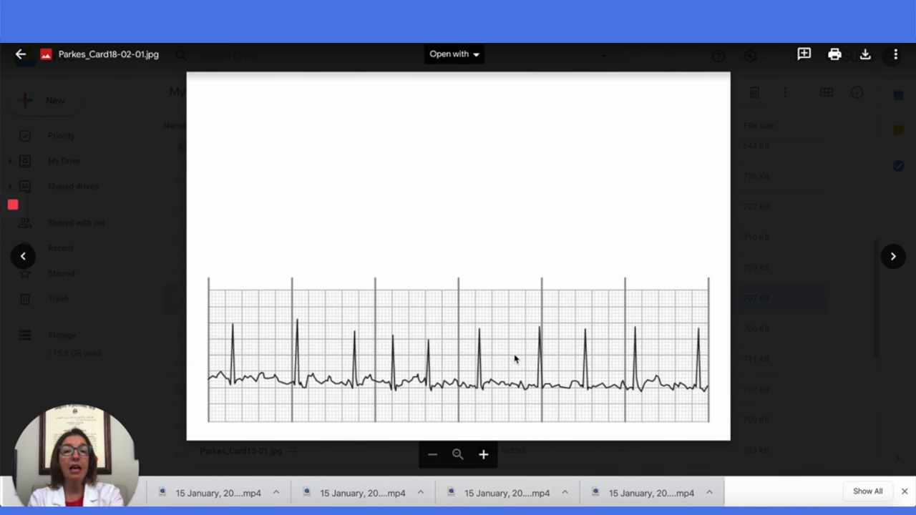
click(893, 256)
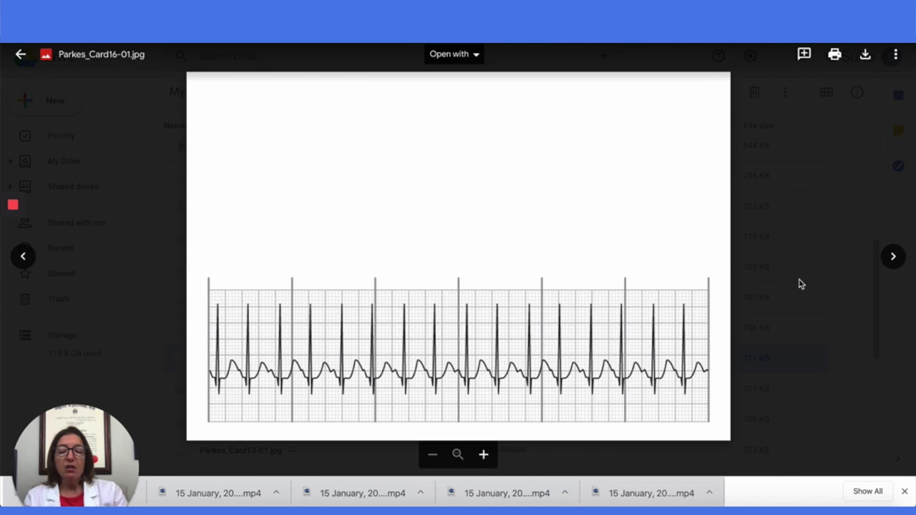
mouse_move(608, 257)
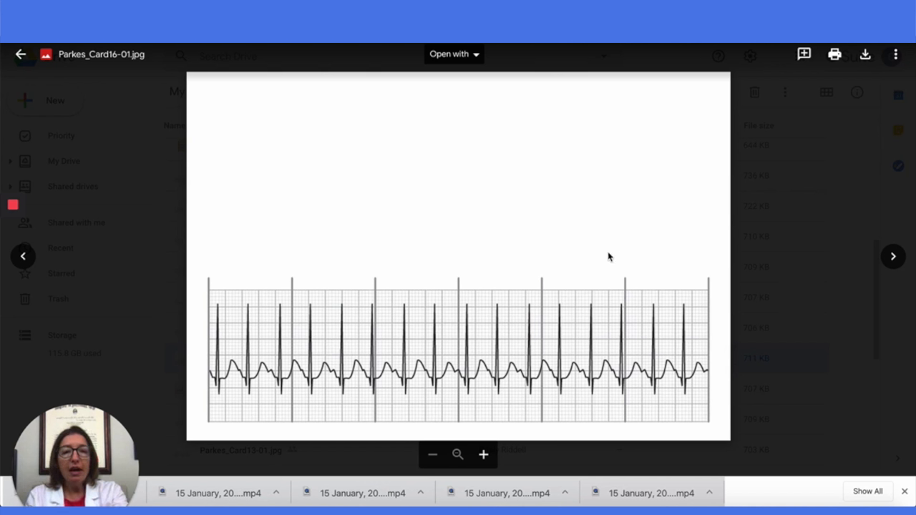
mouse_move(422, 309)
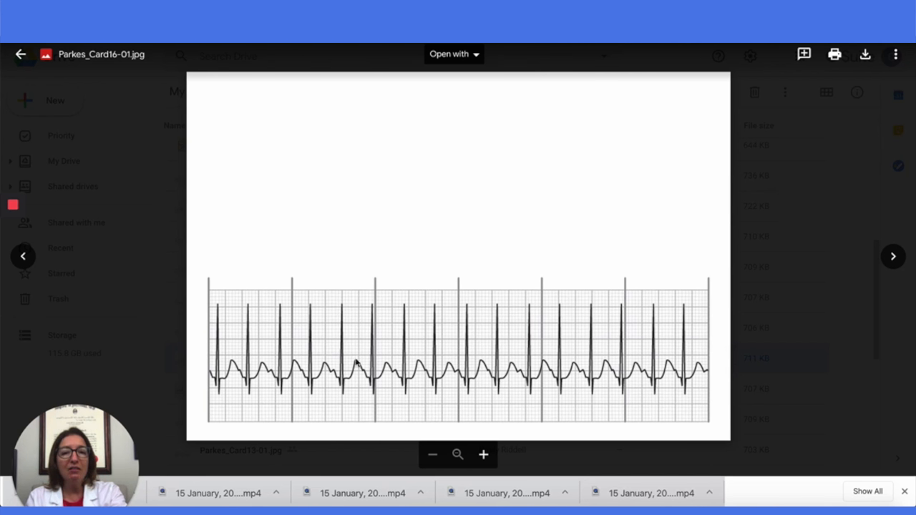
mouse_move(351, 387)
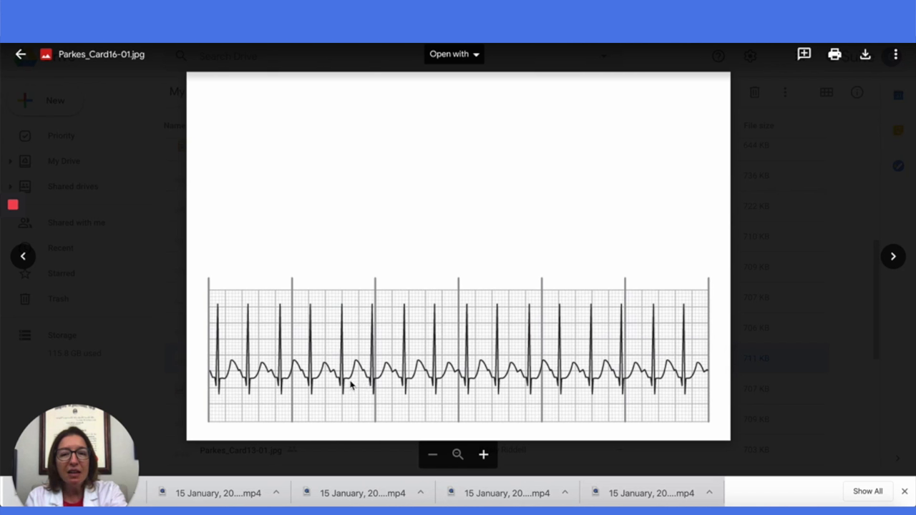
mouse_move(365, 379)
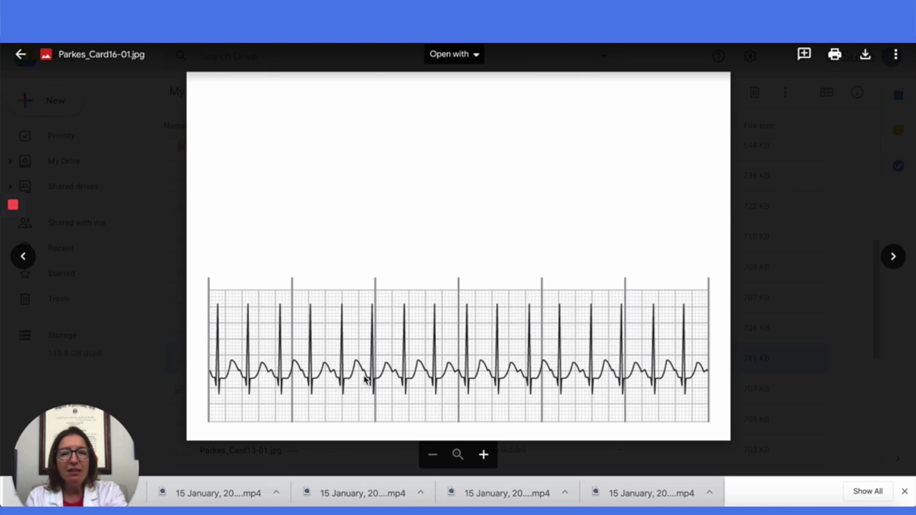
mouse_move(369, 379)
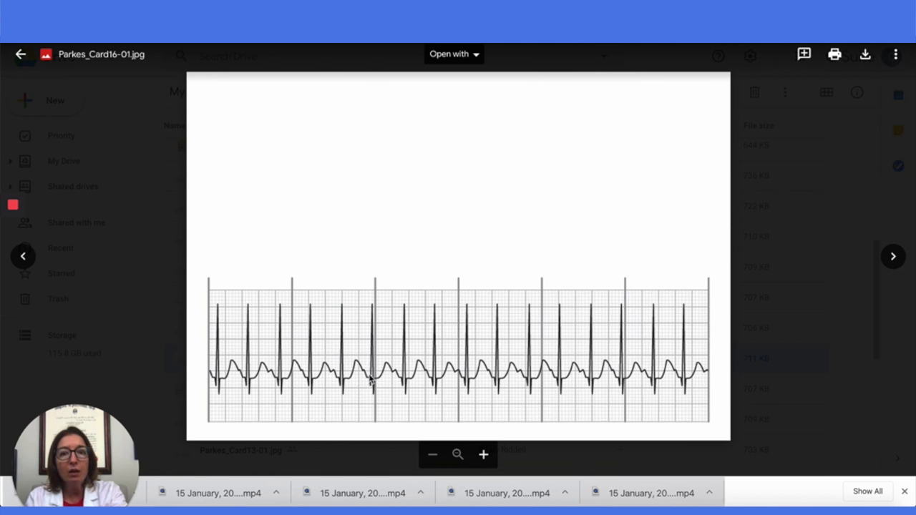
mouse_move(365, 378)
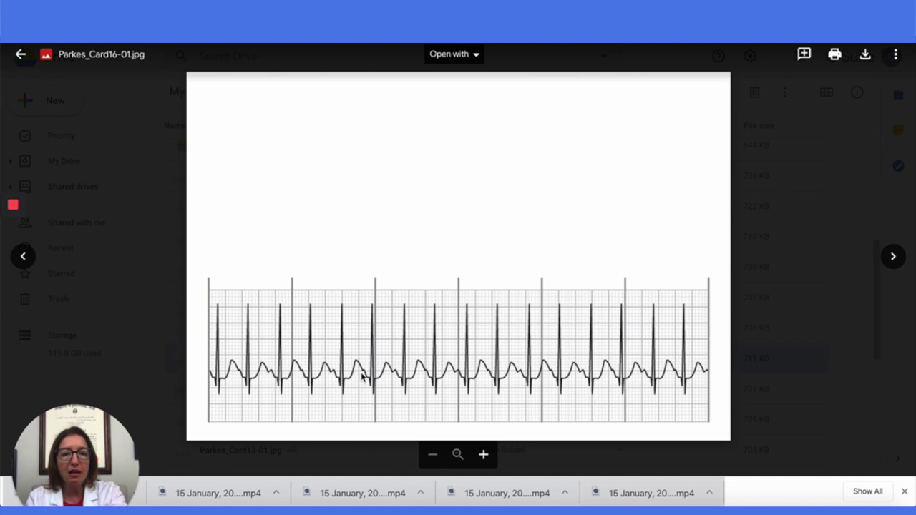
mouse_move(301, 330)
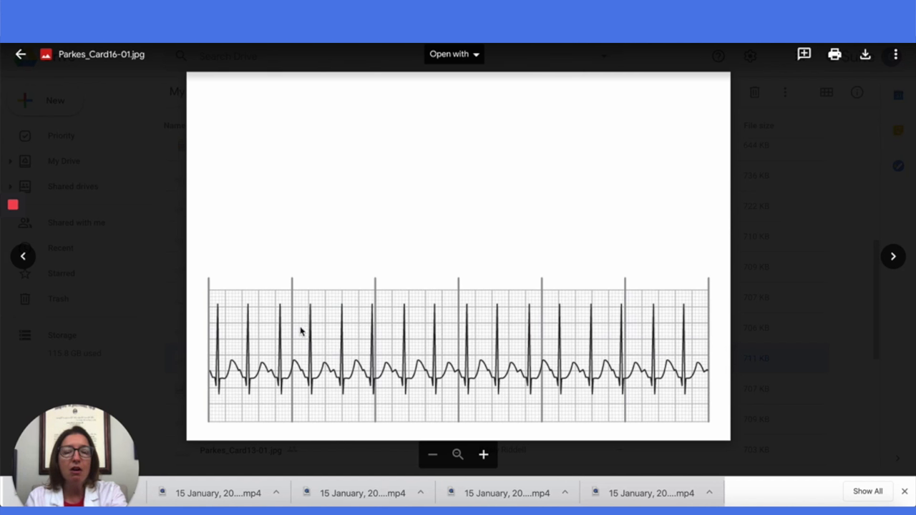
mouse_move(363, 384)
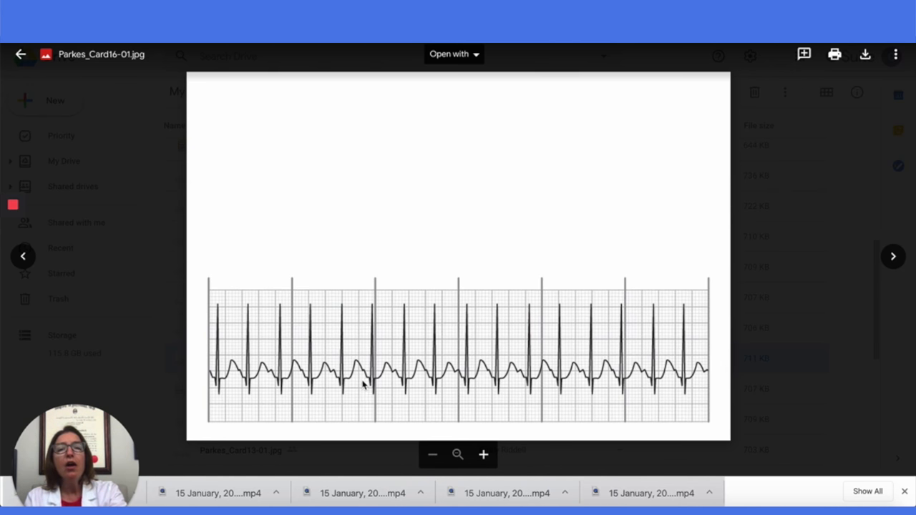
mouse_move(545, 349)
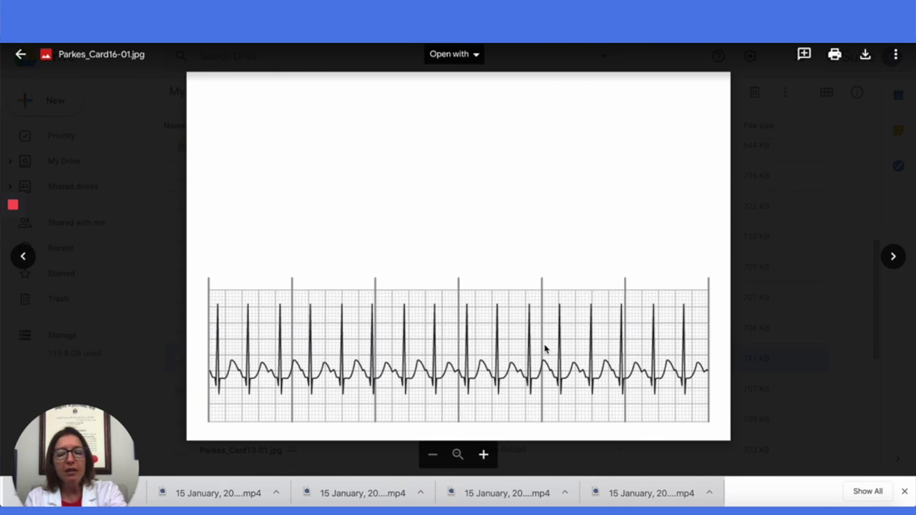